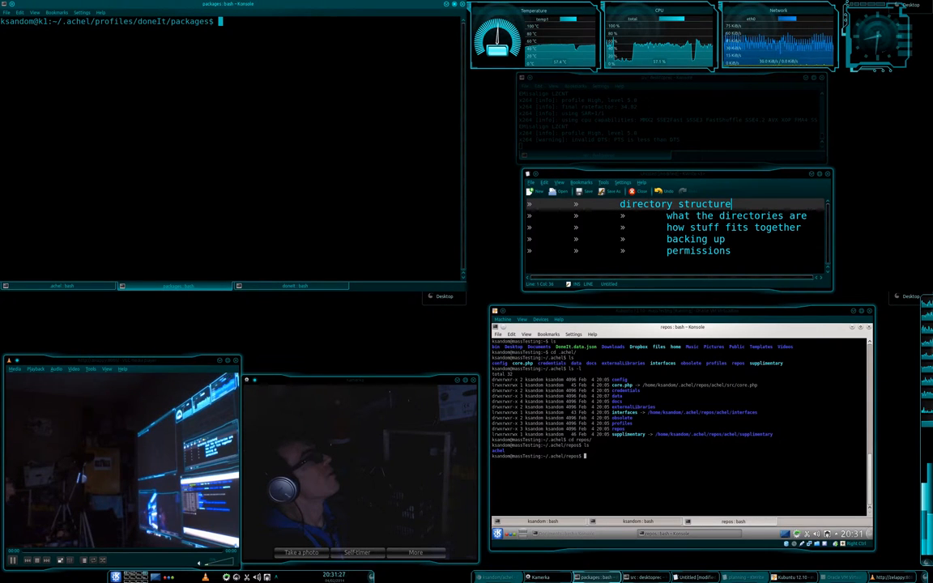
Move up to the doneIt profile and list its macros, templates and symlinked modules folders
{"action": "type", "text": "cd .."}
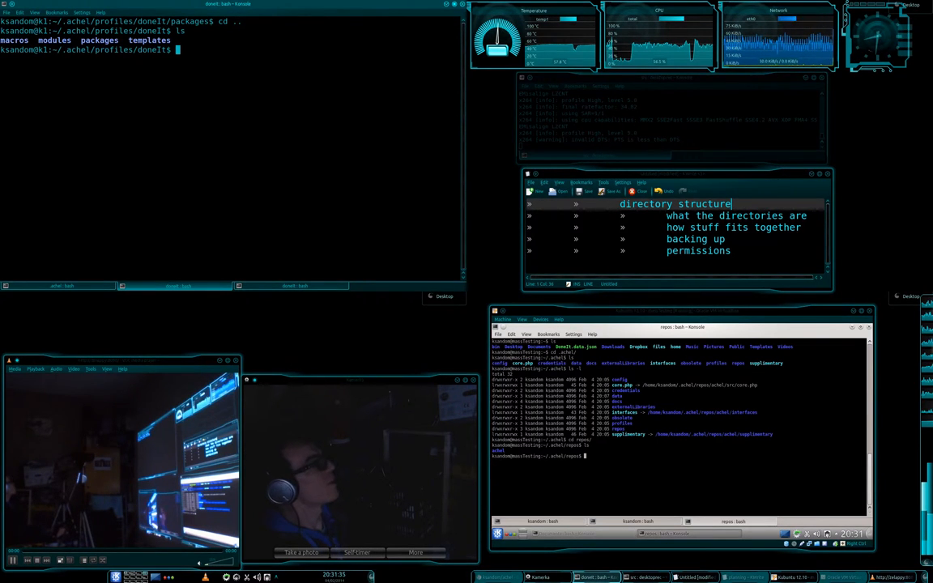
{"action": "type", "text": "ls macros/"}
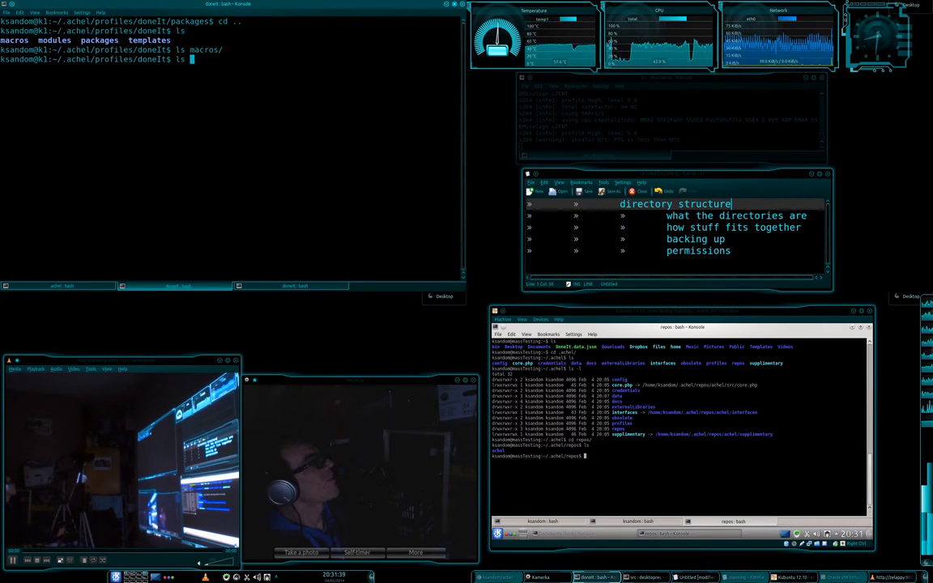
{"action": "type", "text": " modules/"}
{"action": "key", "text": "Return"}
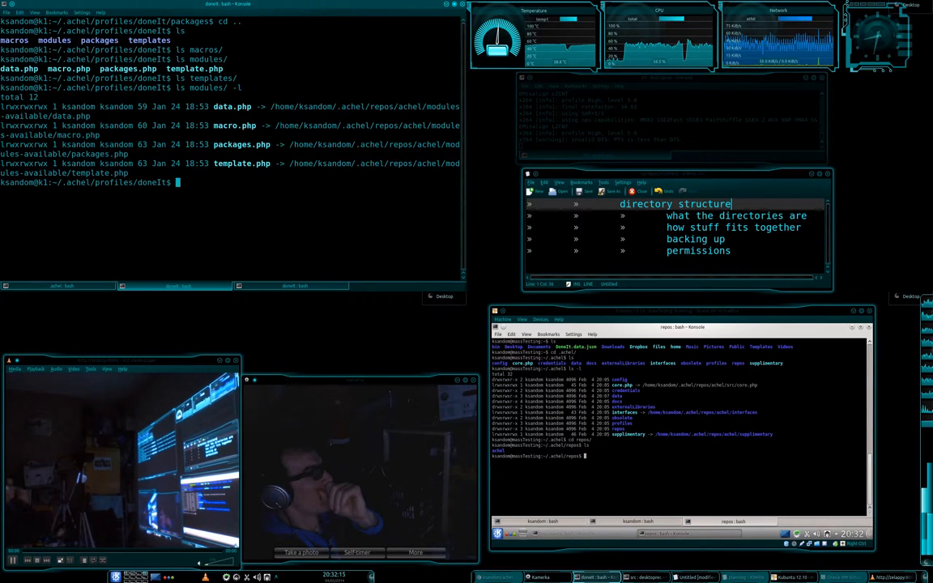
Show a long listing of the profile's subdirectories and move into the ~/.achel/repos/doneIt directory
{"action": "type", "text": "ls -l"}
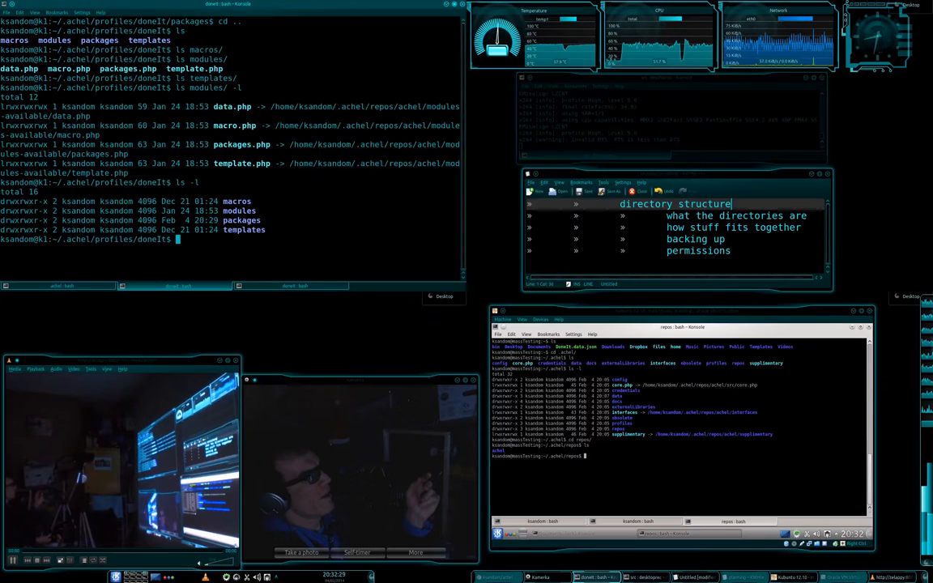
{"action": "double_click", "coordinate": [238, 210]}
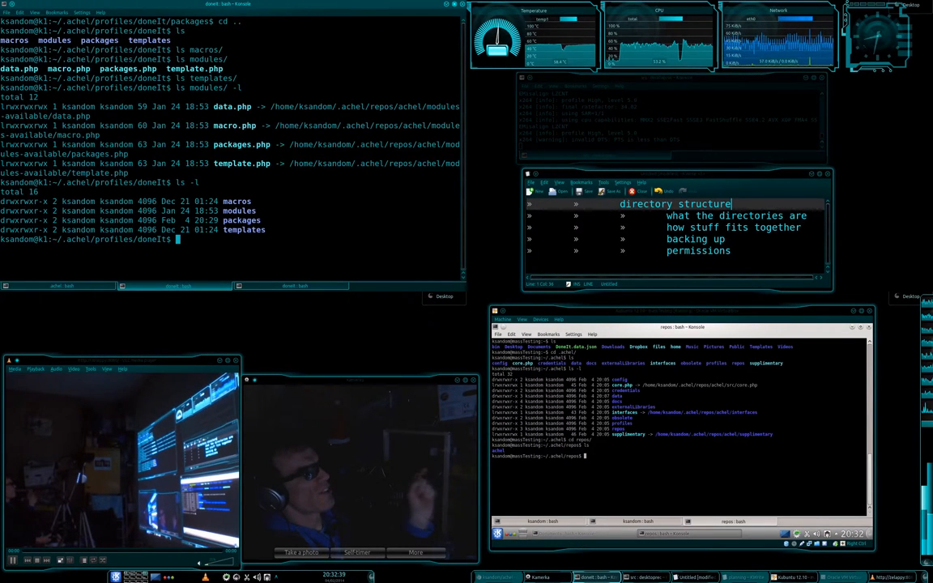
{"action": "double_click", "coordinate": [240, 220]}
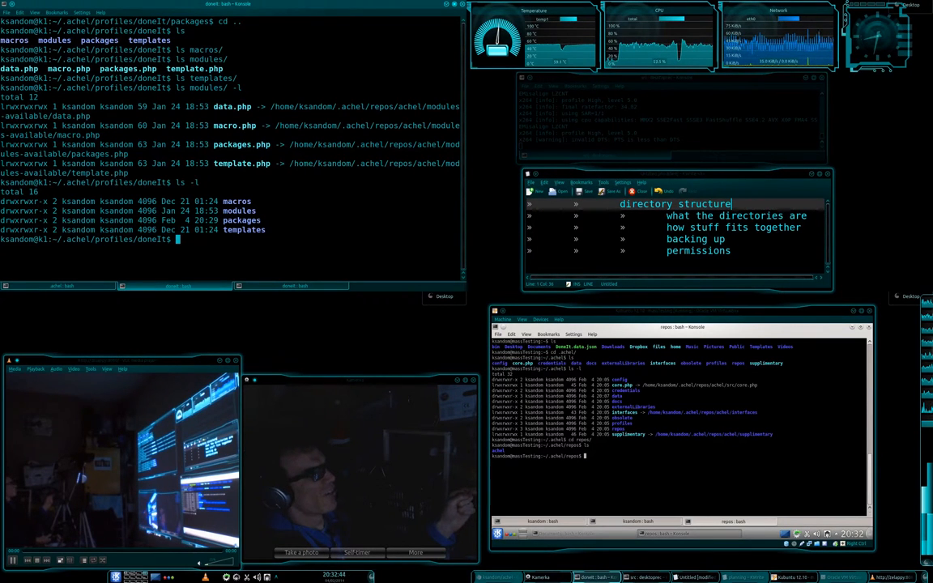
{"action": "double_click", "coordinate": [238, 211]}
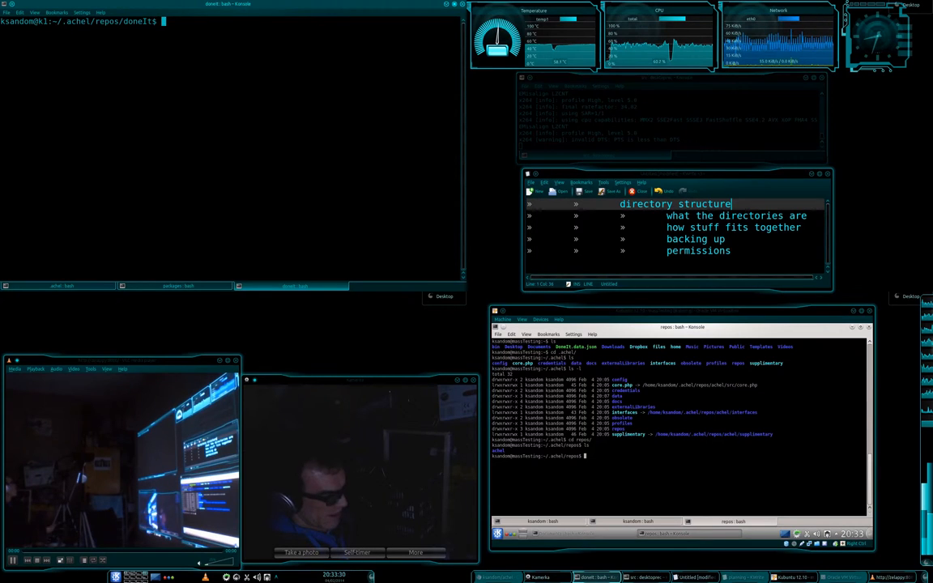
List the doneIt repo, view its readme.md and print parameters.json describing the time-tracking tool
{"action": "key", "text": "Return"}
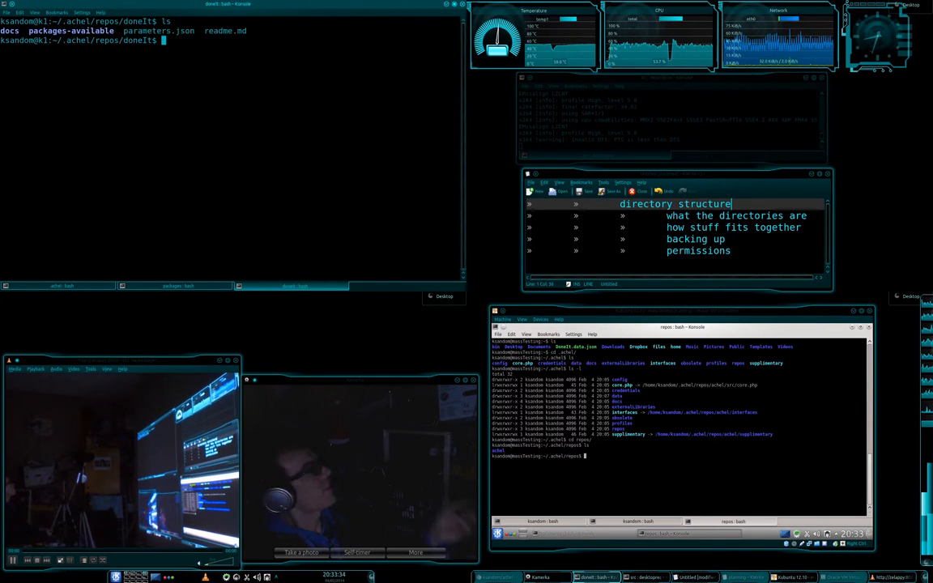
{"action": "type", "text": "cat readme.md"}
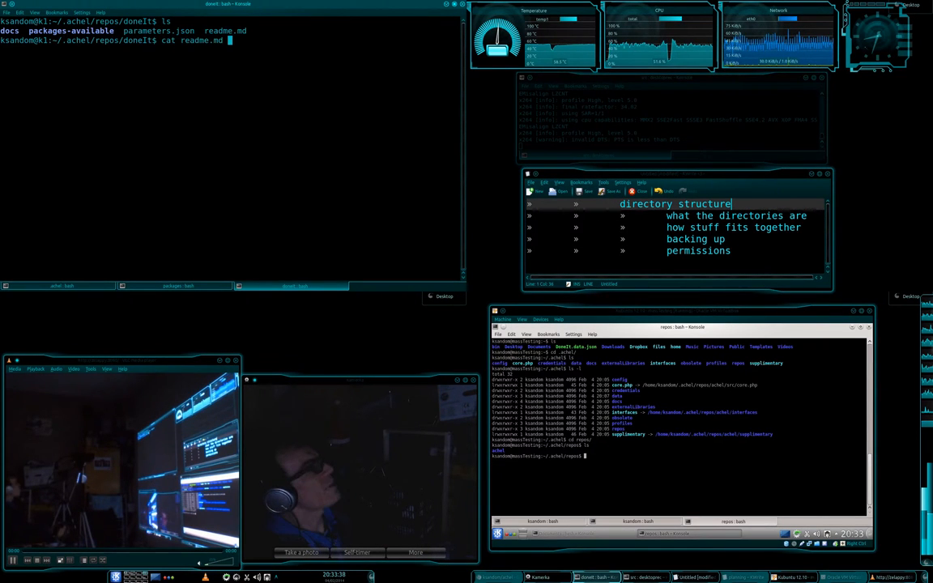
{"action": "key", "text": "Return"}
{"action": "type", "text": "cat pa"}
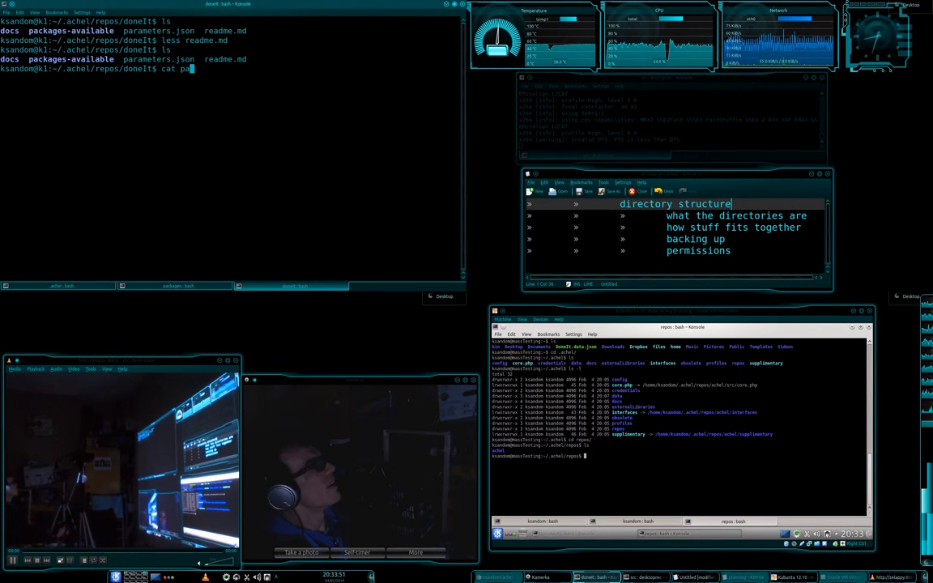
{"action": "key", "text": "Return"}
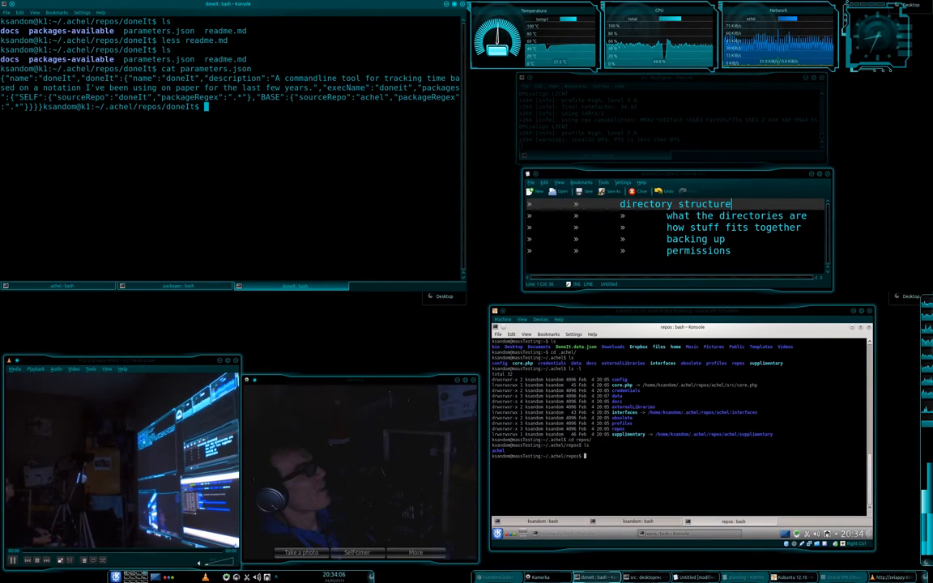
Highlight words in the printed parameters.json and start a command naming the doneIt package
{"action": "double_click", "coordinate": [235, 78]}
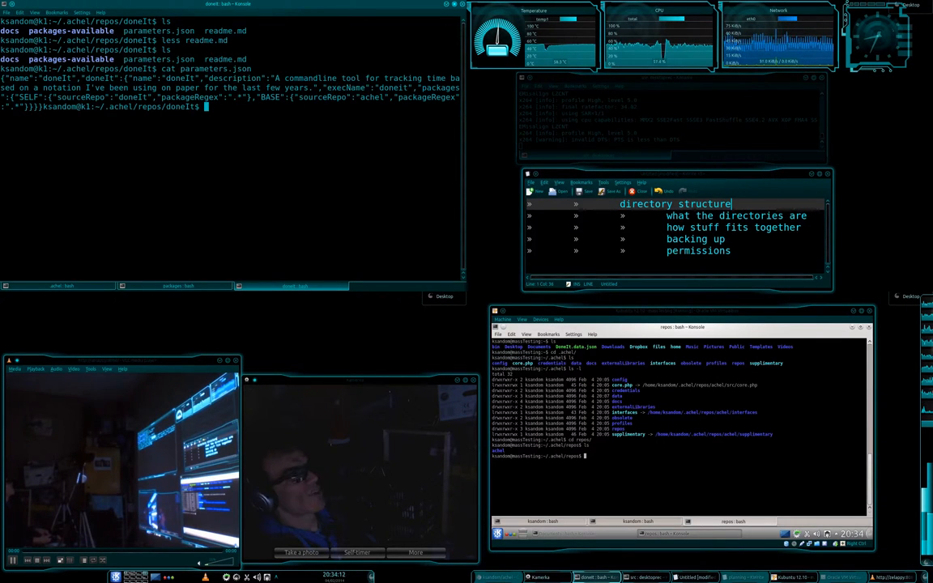
{"action": "double_click", "coordinate": [392, 87]}
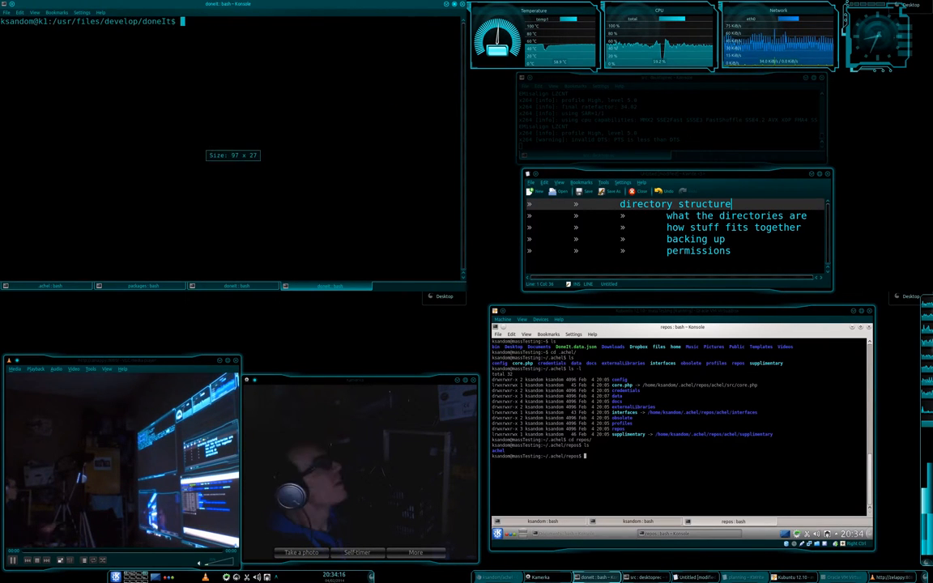
{"action": "type", "text": "done"}
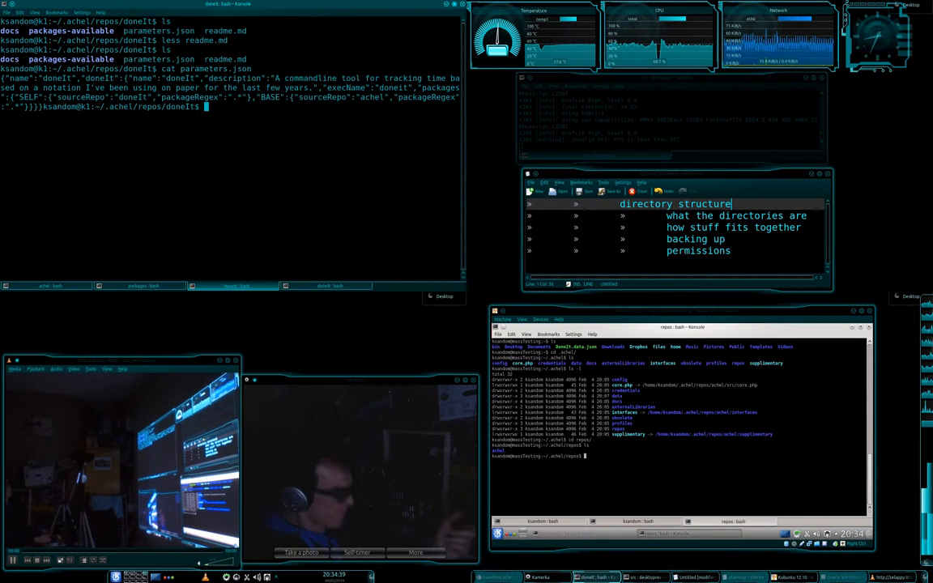
Read the repo's docs/readme.md and move over to the packages-available/DoneIt package
{"action": "type", "text": "cd docs/"}
{"action": "type", "text": "ls"}
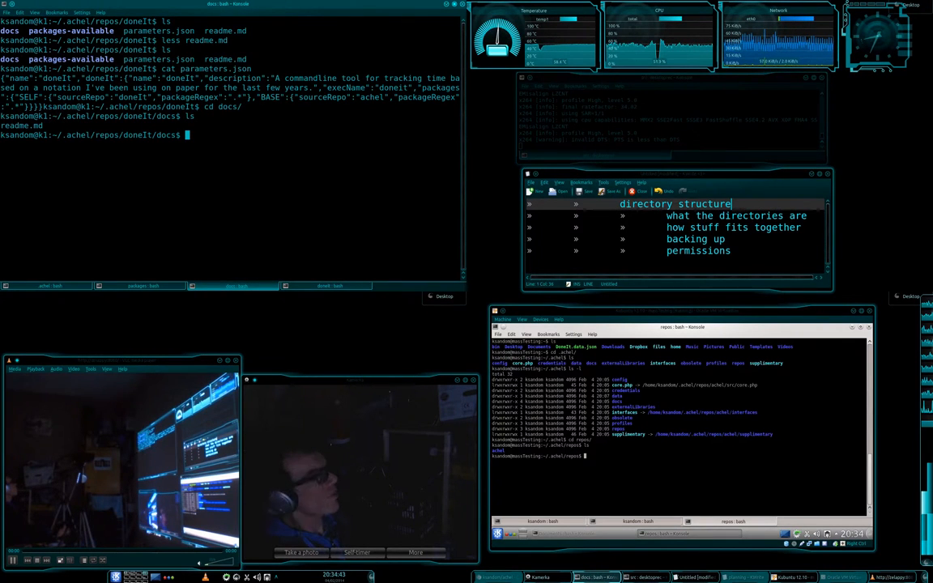
{"action": "type", "text": "less"}
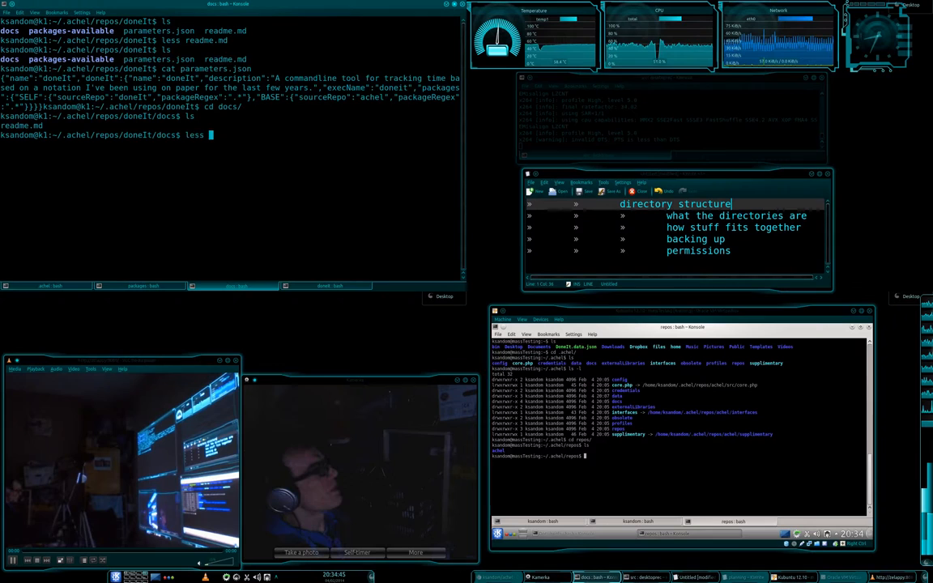
{"action": "key", "text": "Return"}
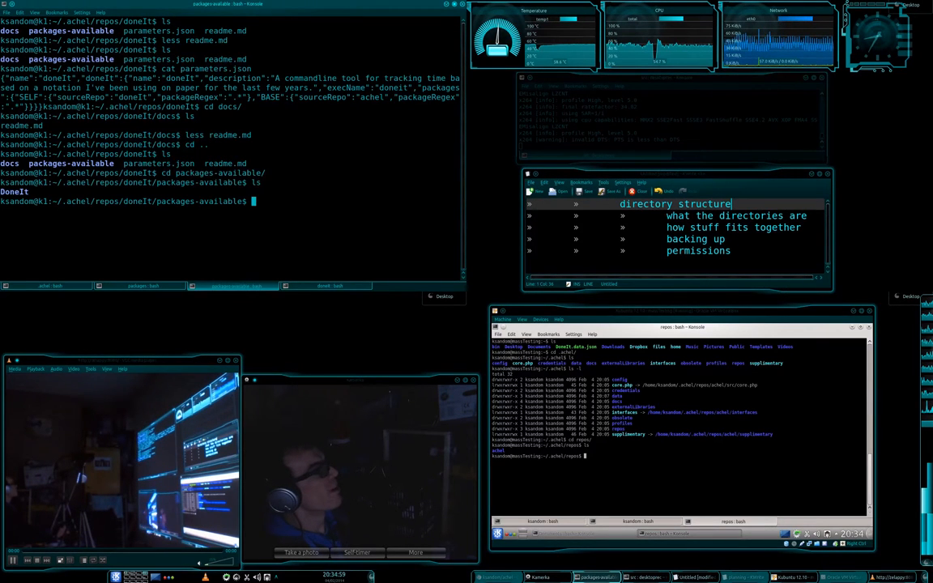
{"action": "type", "text": "cd DoneIt/"}
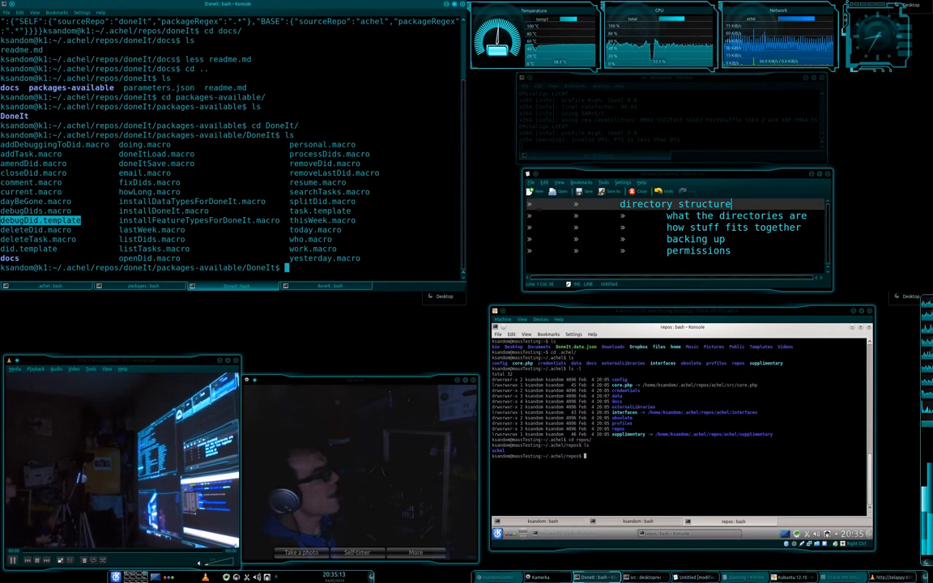
Read the DoneIt package's docs/readme.md describing its most-used features
{"action": "type", "text": "cd docs/"}
{"action": "type", "text": "ls"}
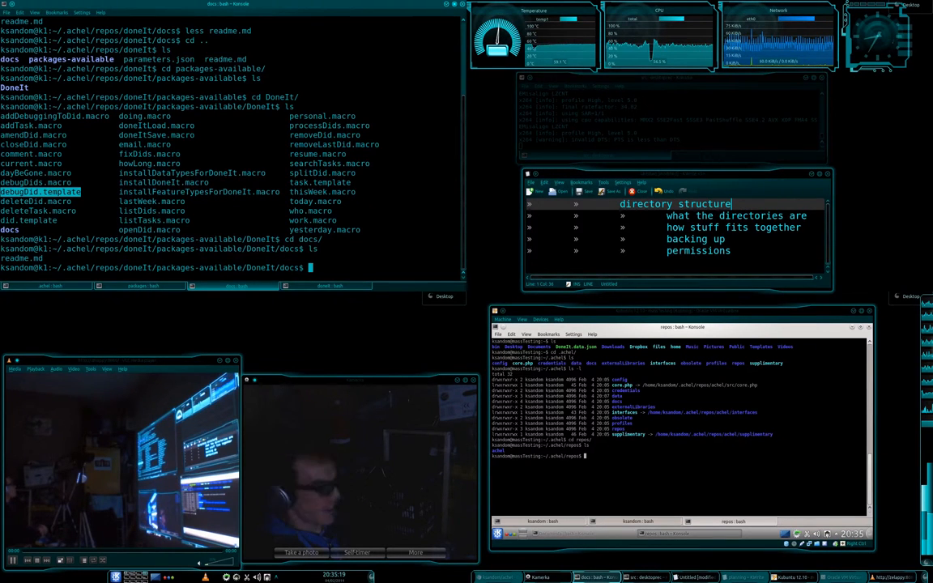
{"action": "type", "text": "less readme.md"}
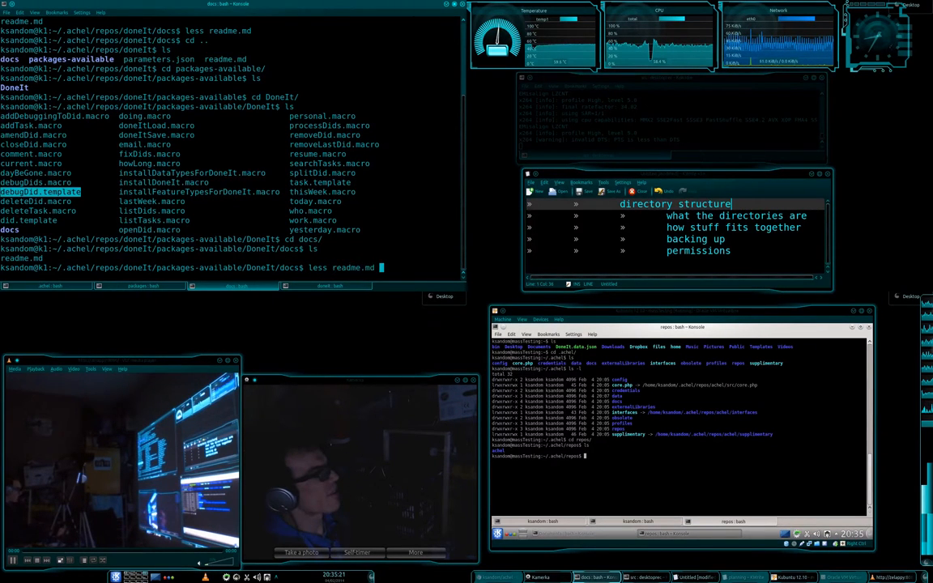
{"action": "key", "text": "Return"}
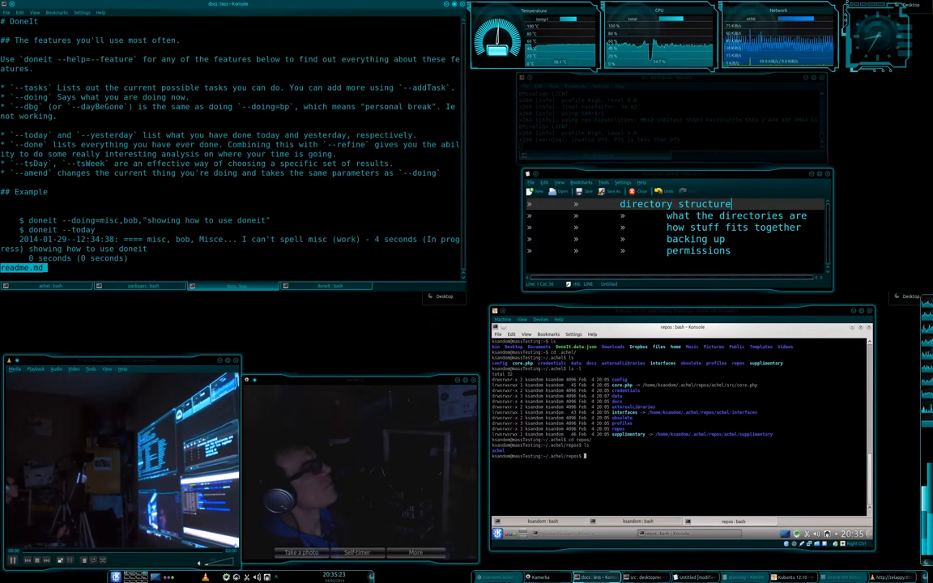
{"action": "scroll", "scroll_direction": "down", "scroll_amount": 3}
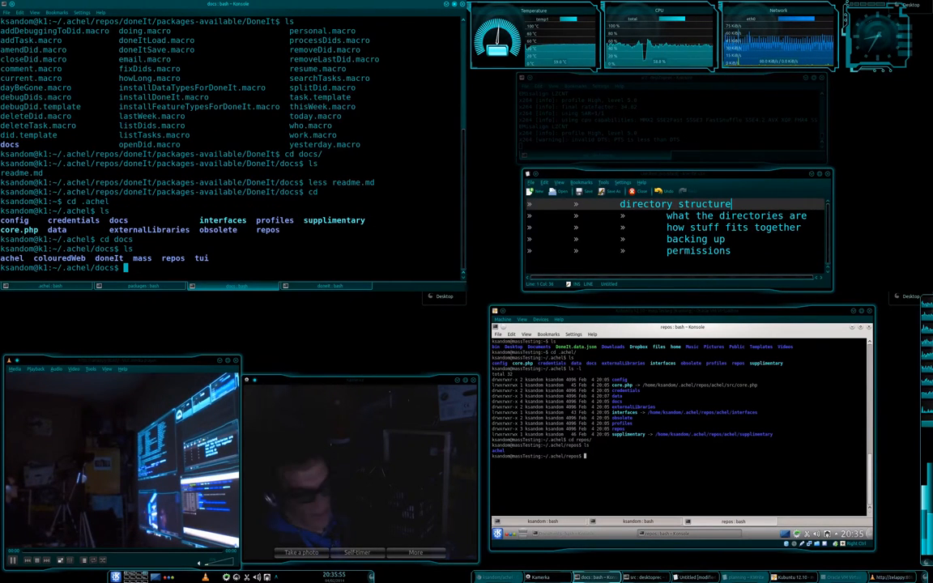
List the top level of ~/.achel, then the repos folder showing achel, doneIt, mass, tui and others
{"action": "double_click", "coordinate": [172, 258]}
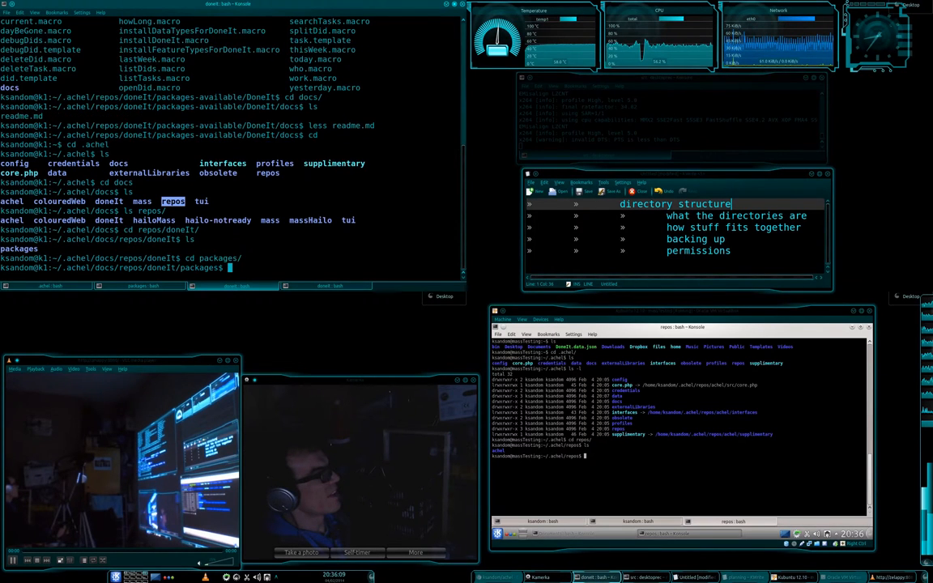
{"action": "key", "text": "Return"}
{"action": "type", "text": "ls repos/"}
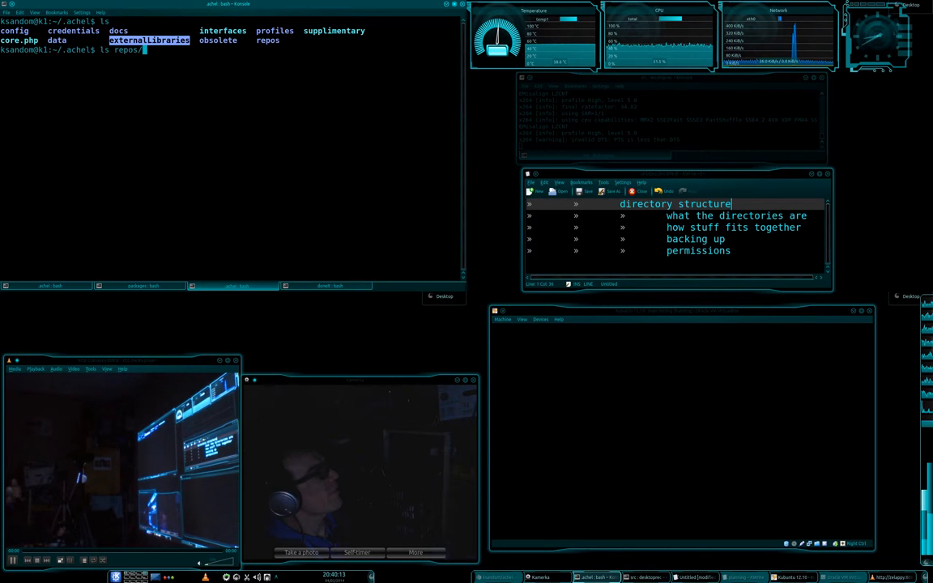
{"action": "key", "text": "Return"}
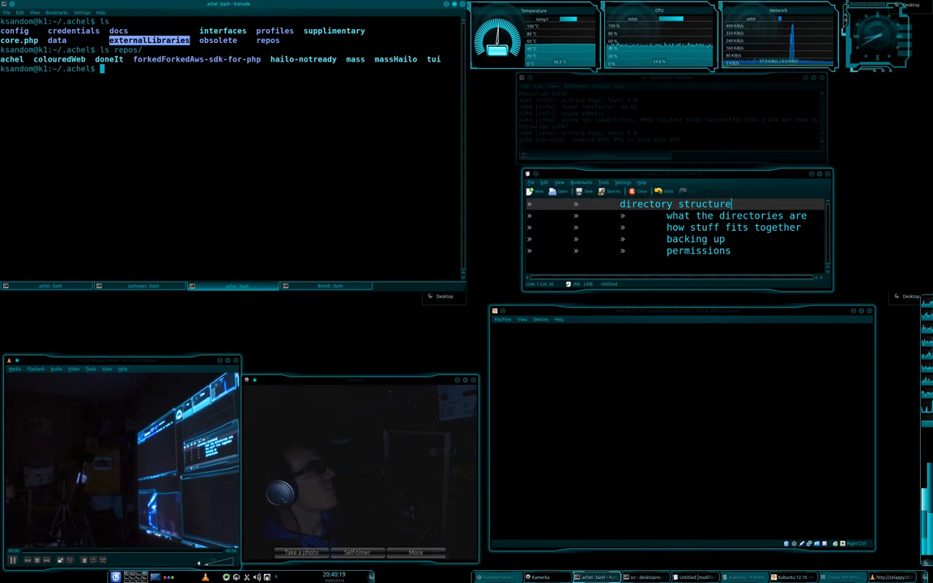
List the obsolete folder (install log, mass, readme.md) and repeat the top-level ~/.achel listing
{"action": "type", "text": "ls"}
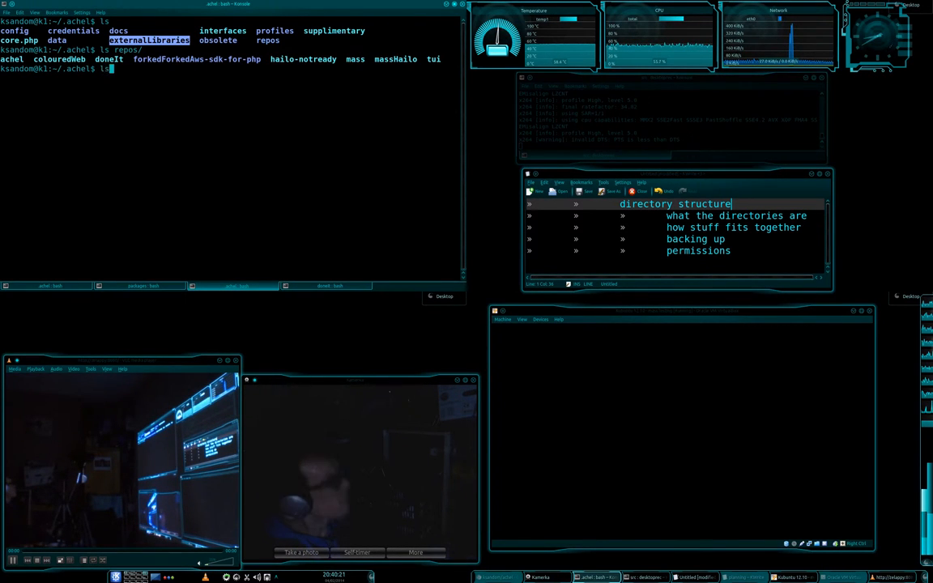
{"action": "key", "text": "Return"}
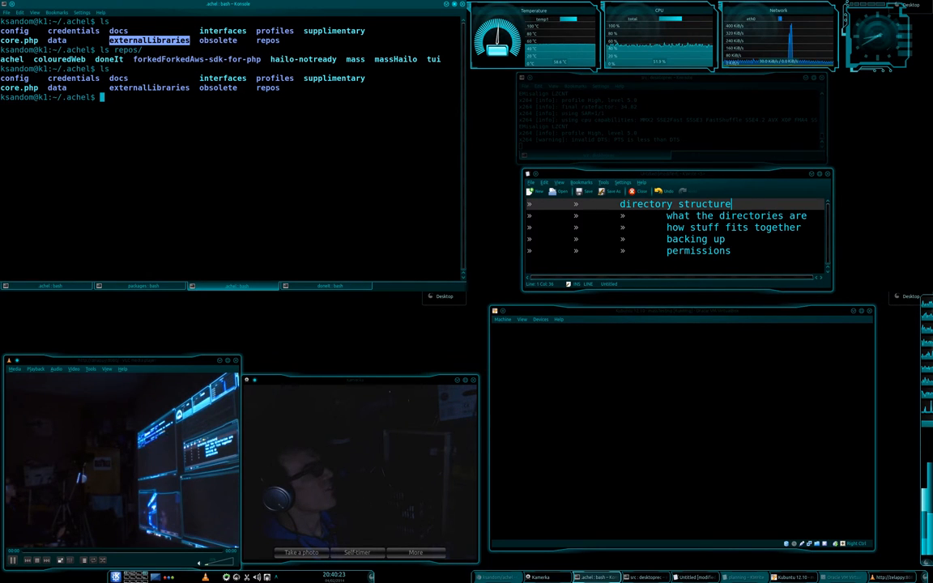
{"action": "type", "text": "ls obsolete/"}
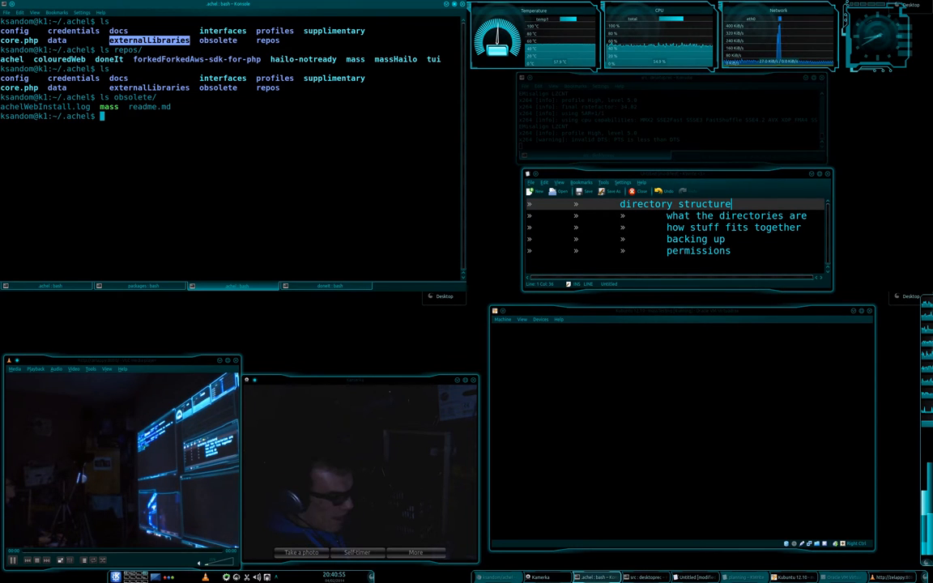
{"action": "key", "text": "Return"}
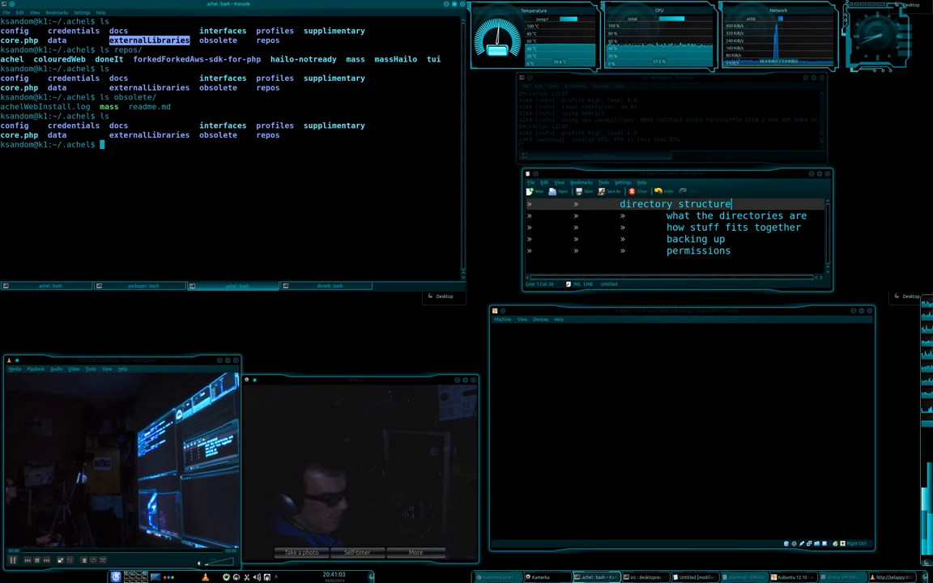
Move into the config folder and print the raw Me.config.json
{"action": "type", "text": "cd config"}
{"action": "type", "text": "ls"}
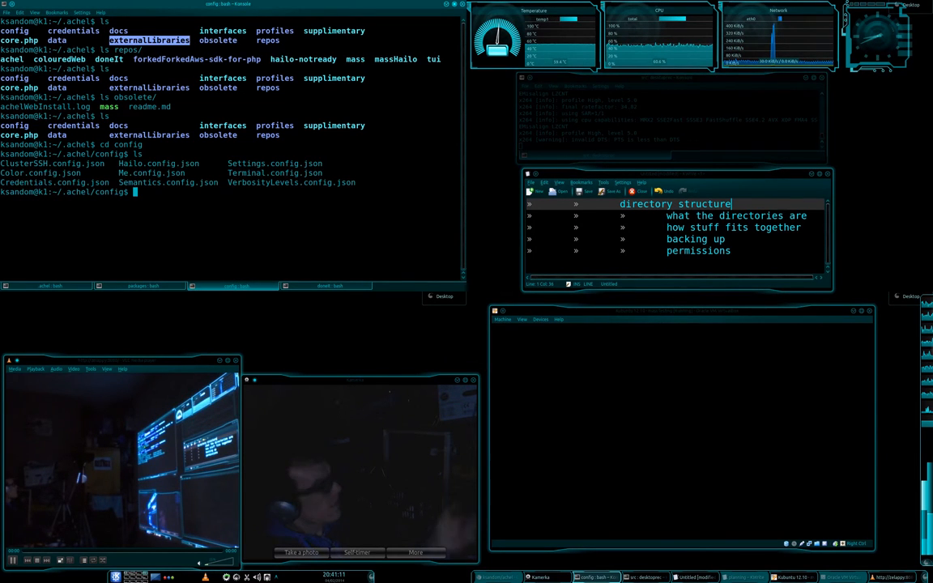
{"action": "type", "text": "cat Me"}
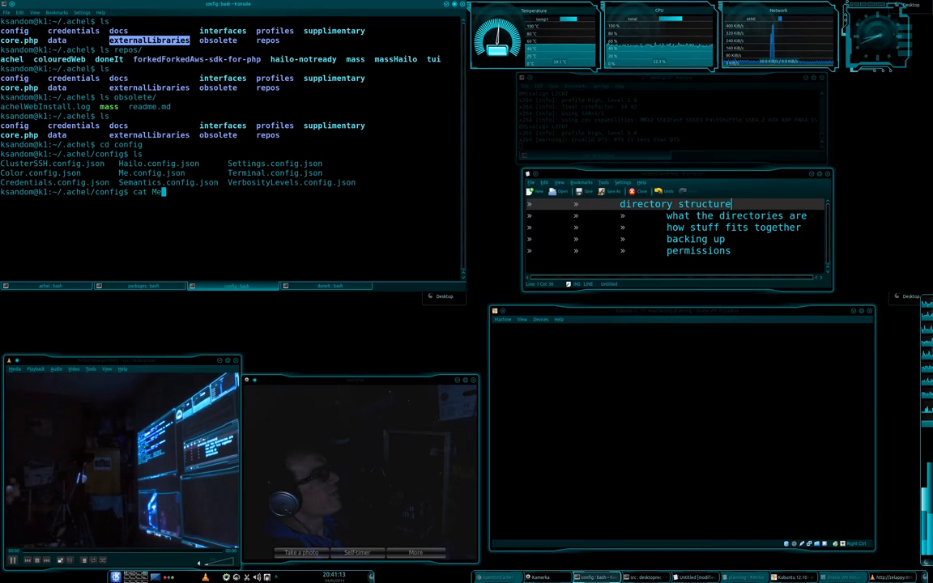
{"action": "key", "text": "Return"}
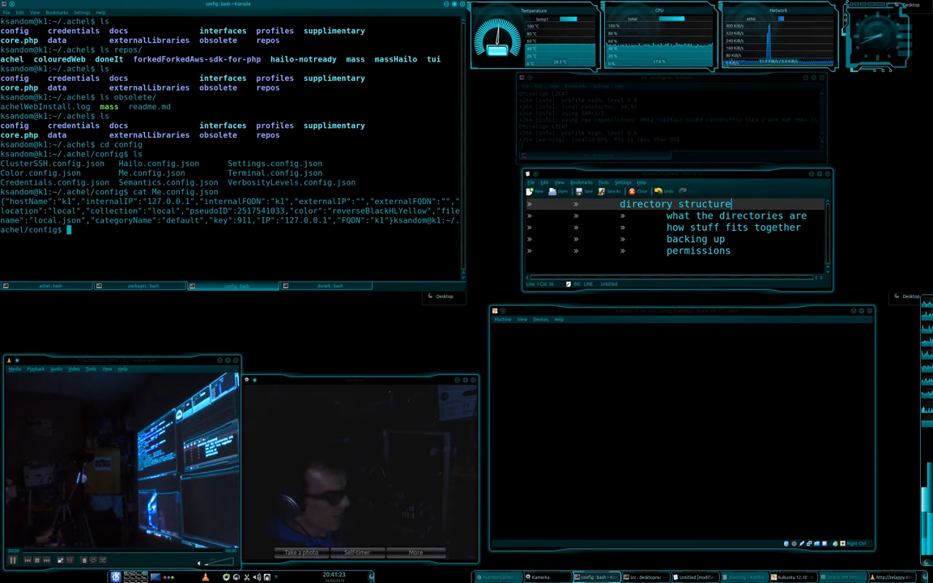
Show the Me category as formatted fields with achel --getCategory=Me (hostName k1, IP 127.0.0.1)
{"action": "type", "text": "achel"}
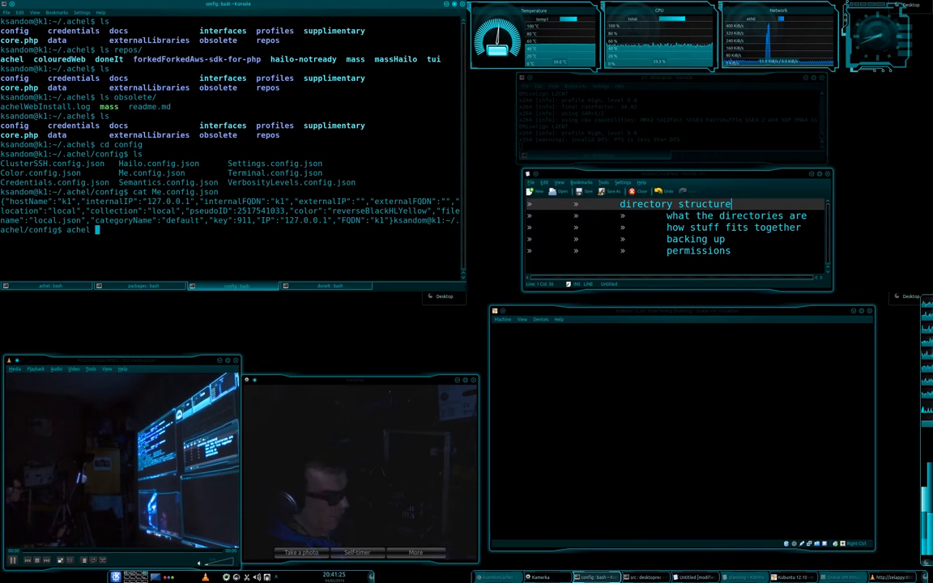
{"action": "type", "text": "--getCate"}
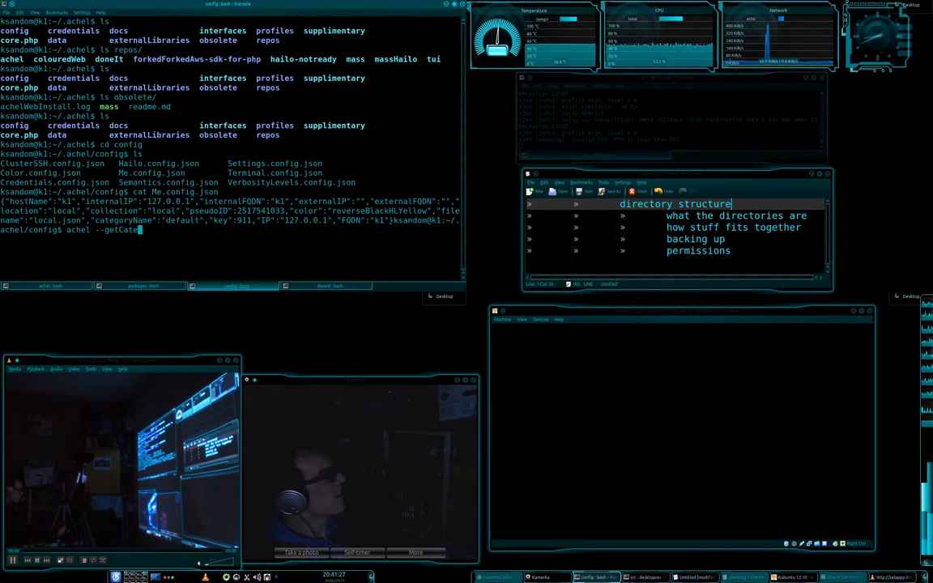
{"action": "type", "text": "gory="}
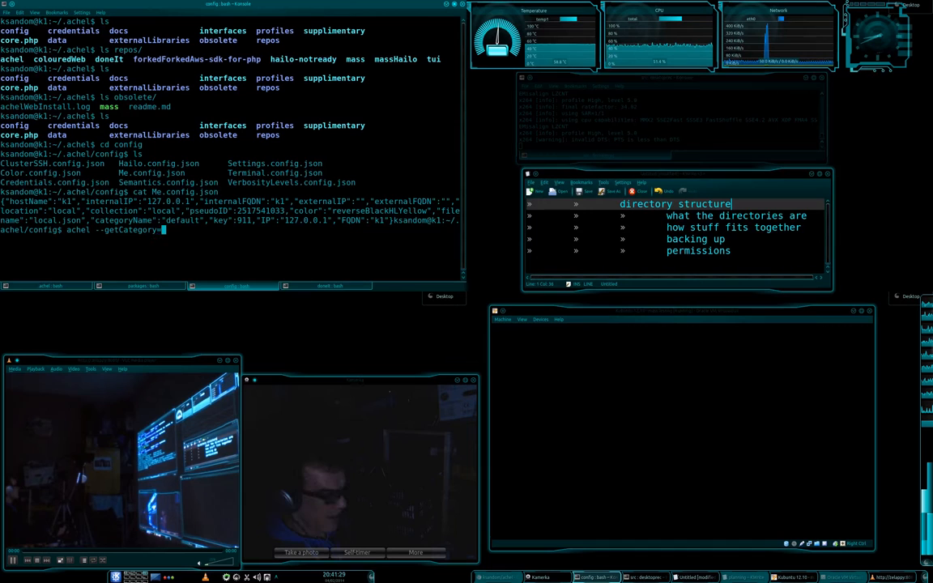
{"action": "key", "text": "Return"}
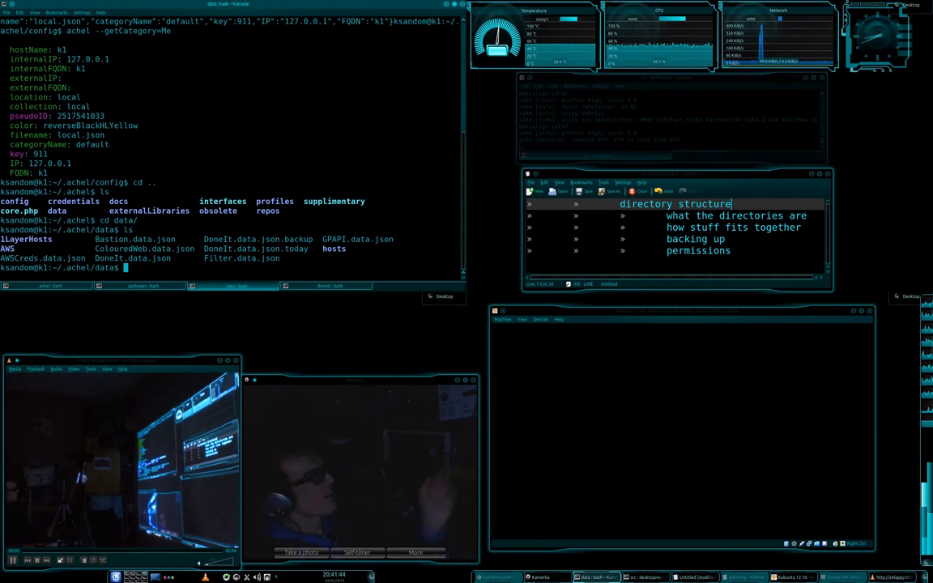
Return to the top of ~/.achel and list the empty credentials folder
{"action": "double_click", "coordinate": [257, 240]}
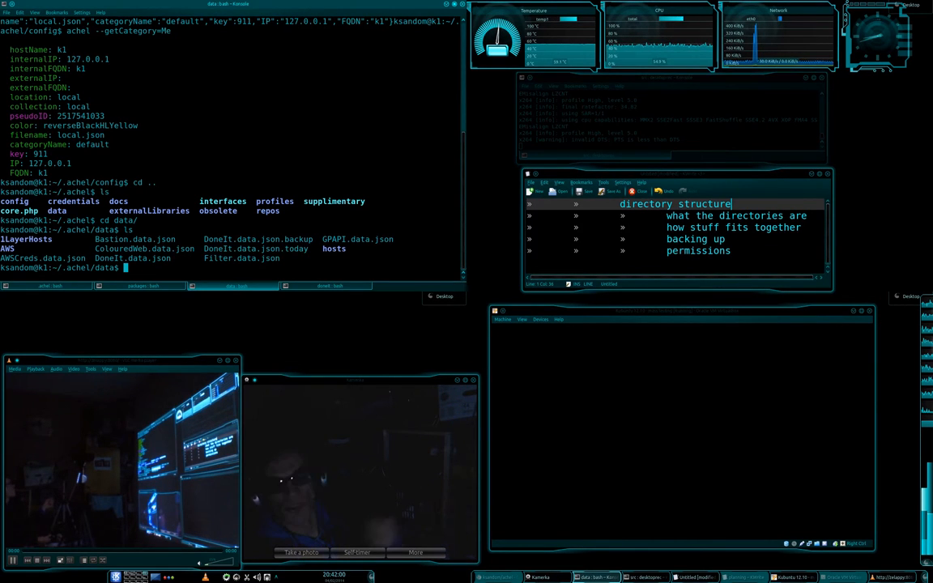
{"action": "double_click", "coordinate": [256, 249]}
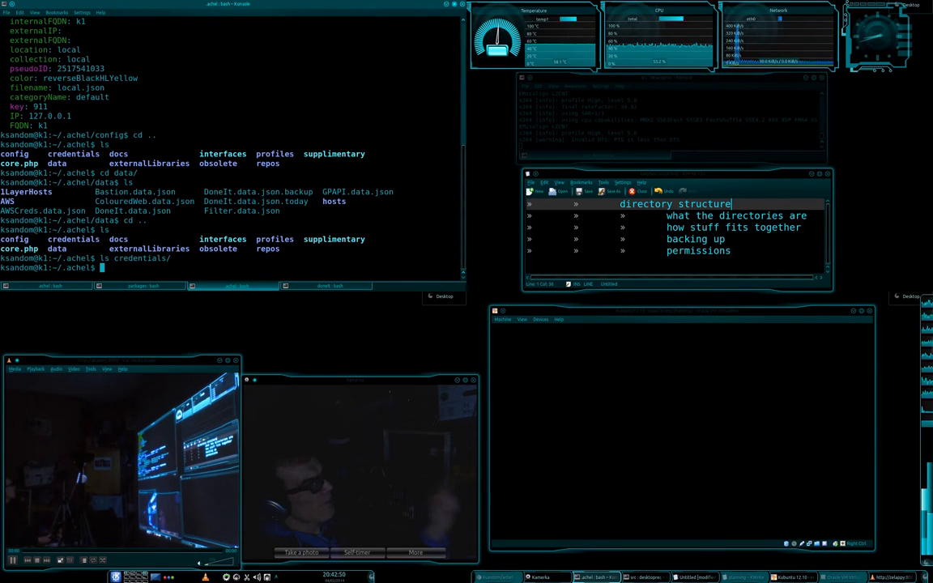
{"action": "double_click", "coordinate": [71, 240]}
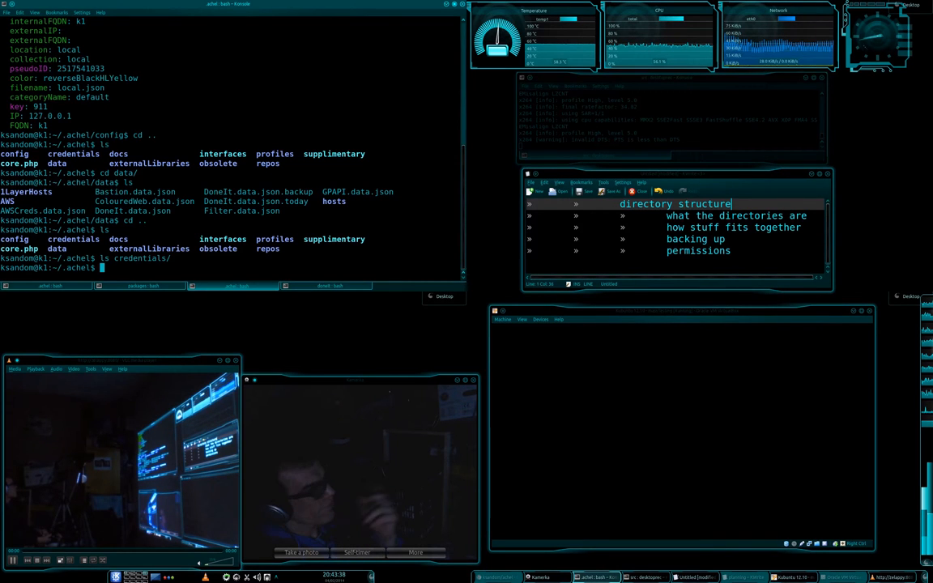
List the interfaces folder showing basicWeb.php and commandLine.php, and prepare the supplimentary command
{"action": "type", "text": "ls interfaces"}
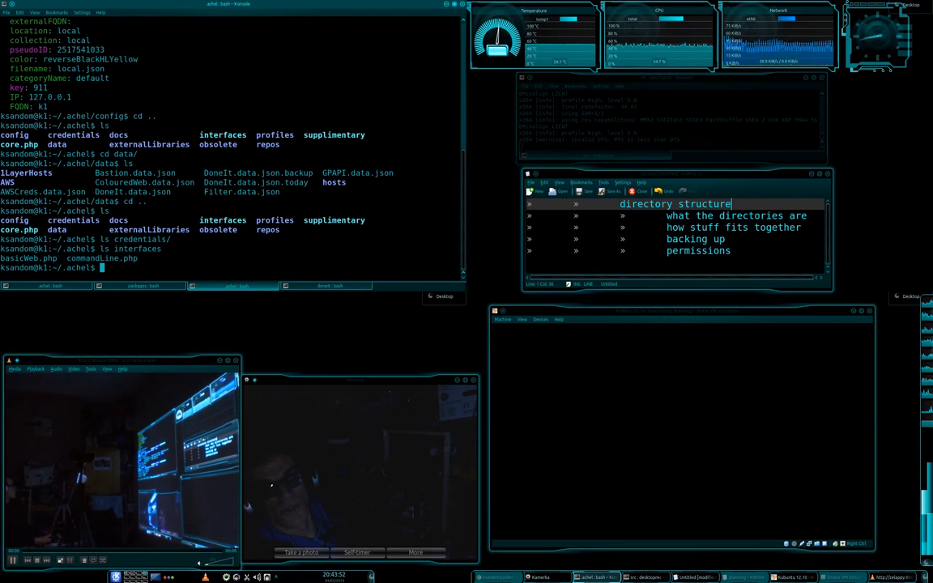
{"action": "double_click", "coordinate": [101, 259]}
{"action": "type", "text": "cd supplimentary"}
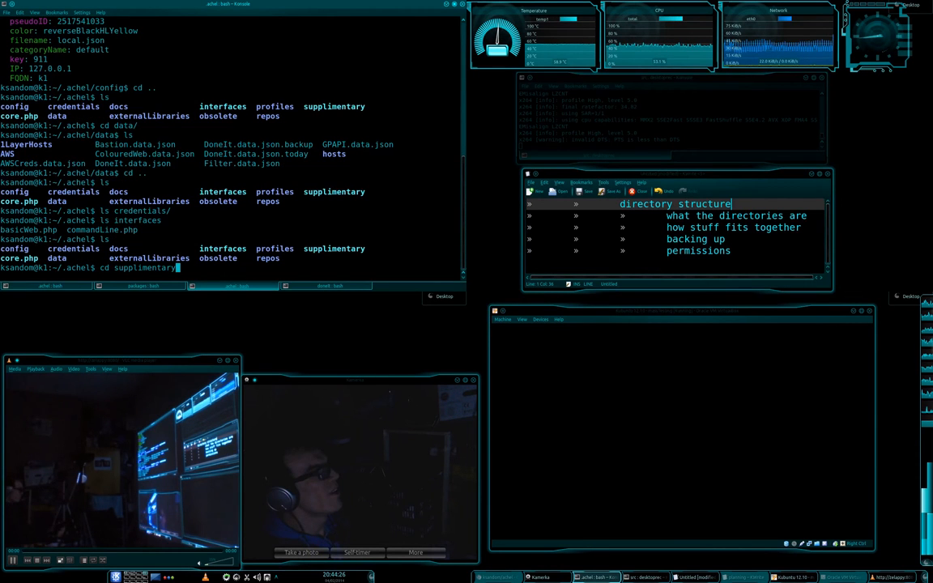
Move into supplimentary, run the manual script for one-line script descriptions and list the folder's scripts
{"action": "key", "text": "Return"}
{"action": "type", "text": "ls"}
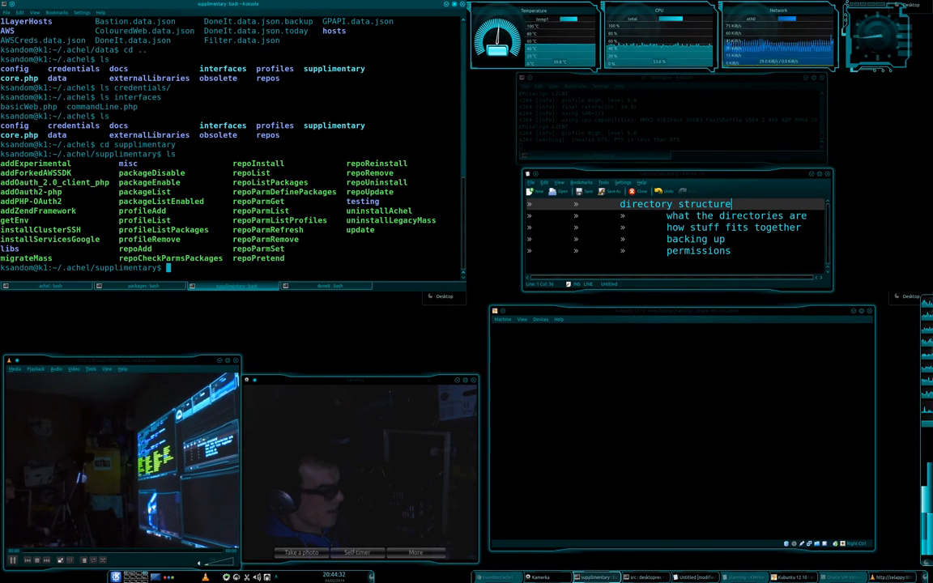
{"action": "type", "text": "mana"}
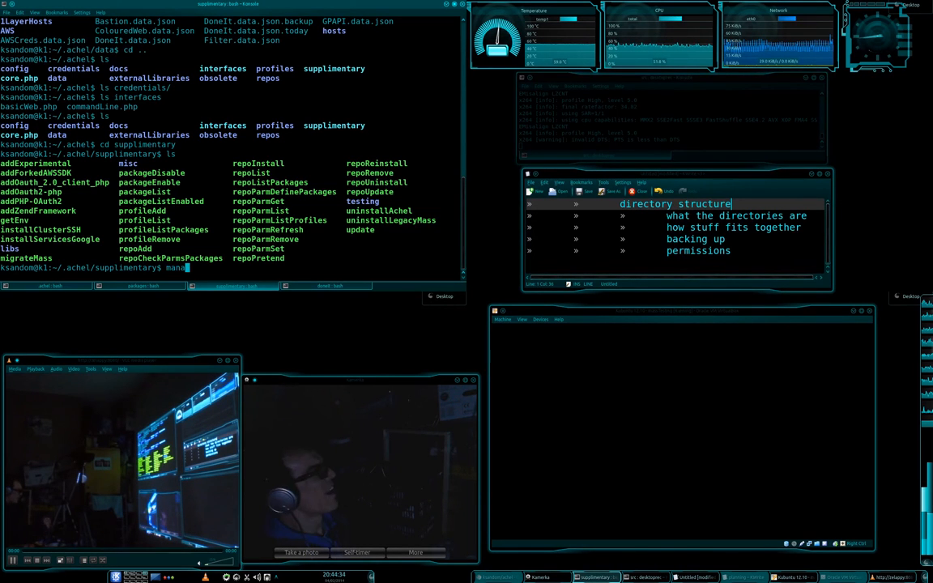
{"action": "key", "text": "Return"}
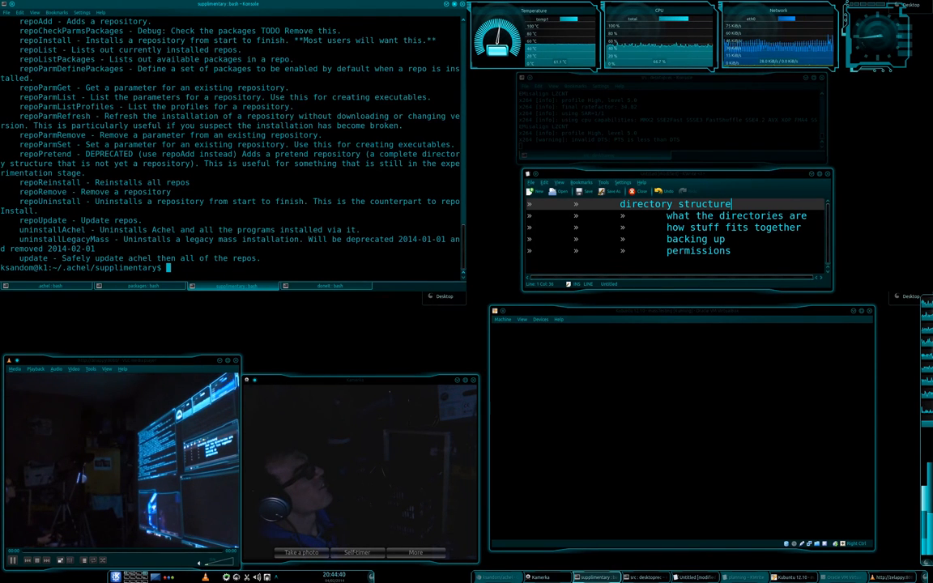
{"action": "type", "text": "las"}
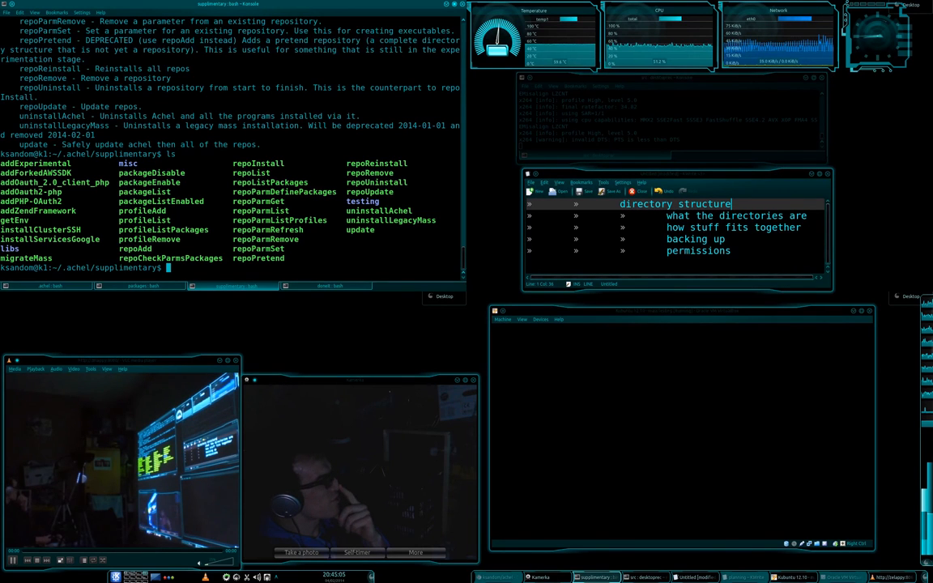
{"action": "double_click", "coordinate": [105, 269]}
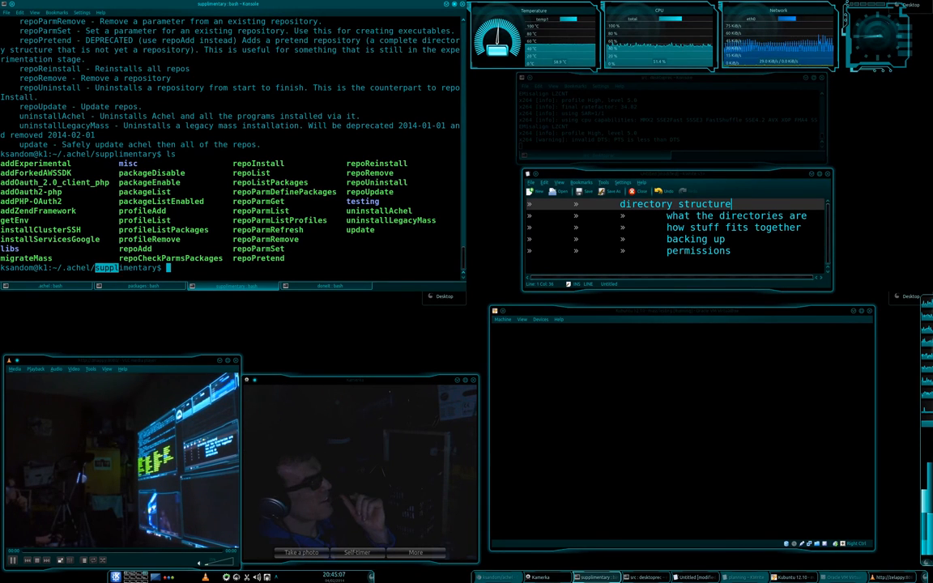